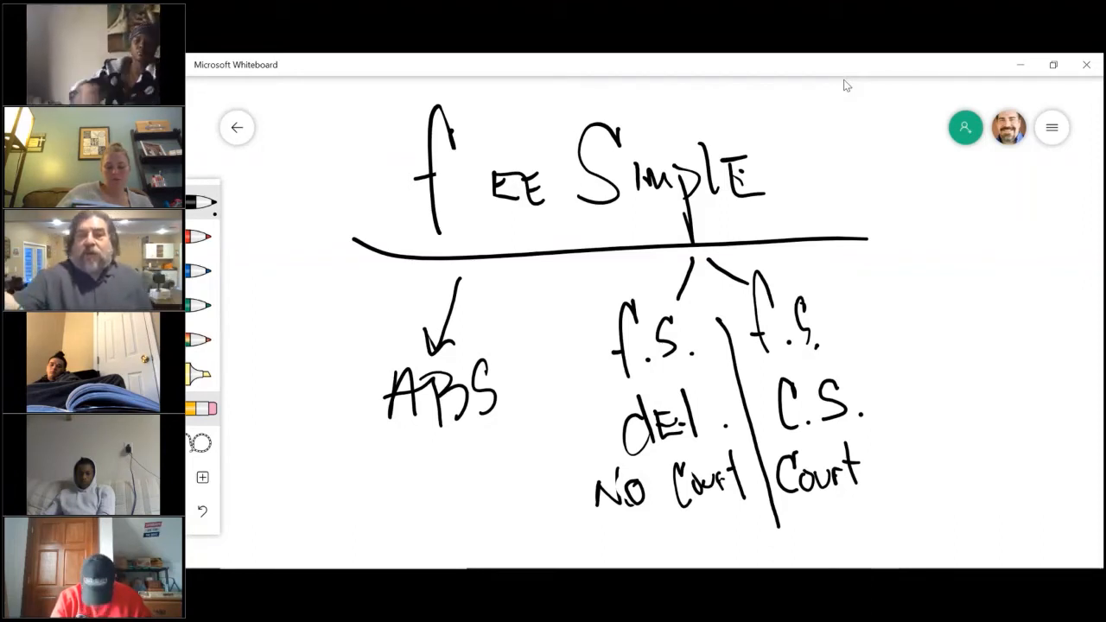
pyautogui.moveTo(854, 102)
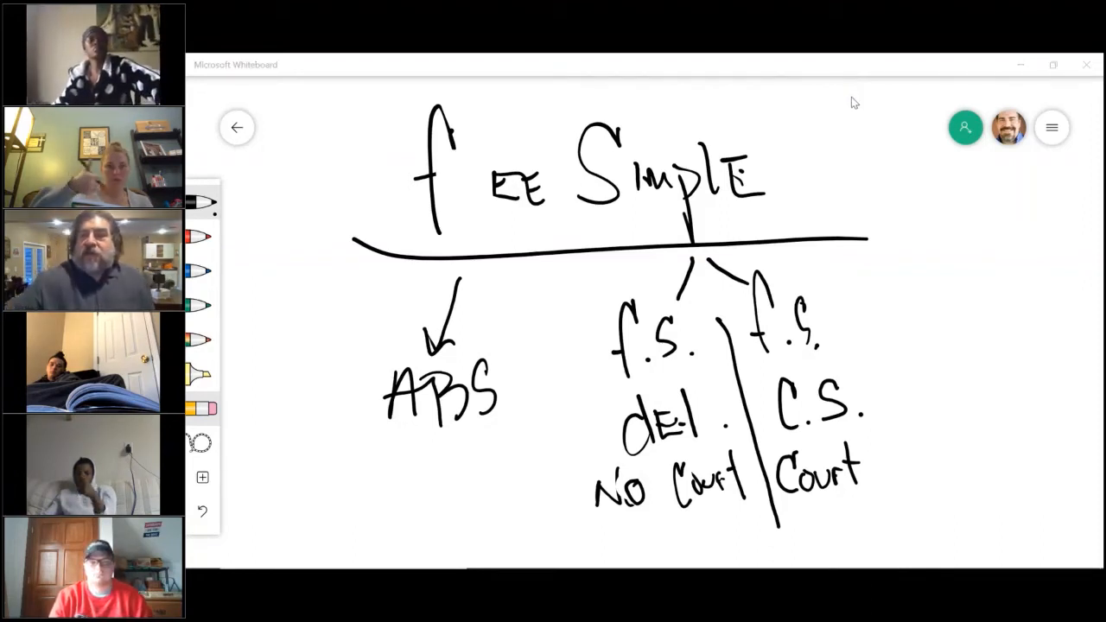
# Clear the canvas from the Settings menu, erasing the Fee Simple diagram.
pyautogui.click(1051, 127)
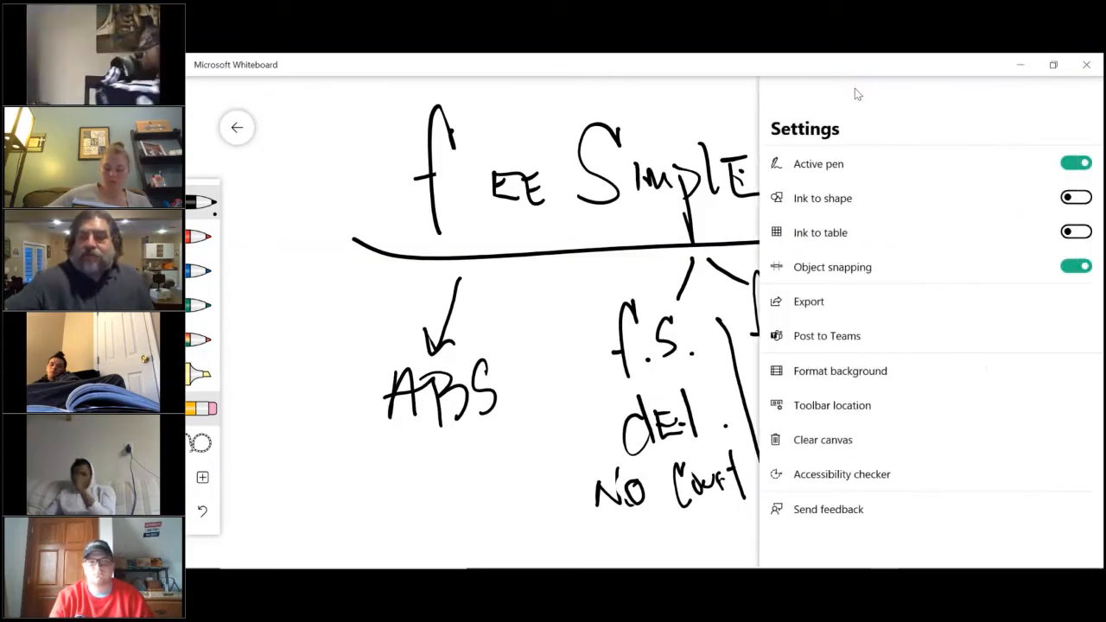
pyautogui.click(822, 439)
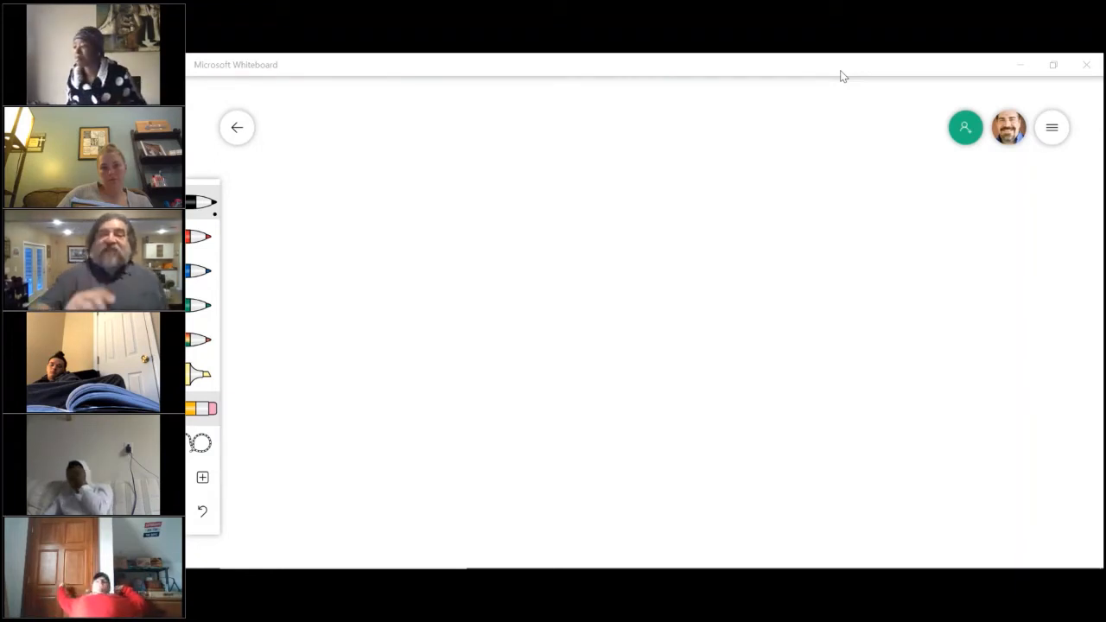
# Draw the owner figure, a DISP arrow to a second figure, and bracket it as 'Life tenant'.
pyautogui.moveTo(384, 134); pyautogui.dragTo(384, 277)
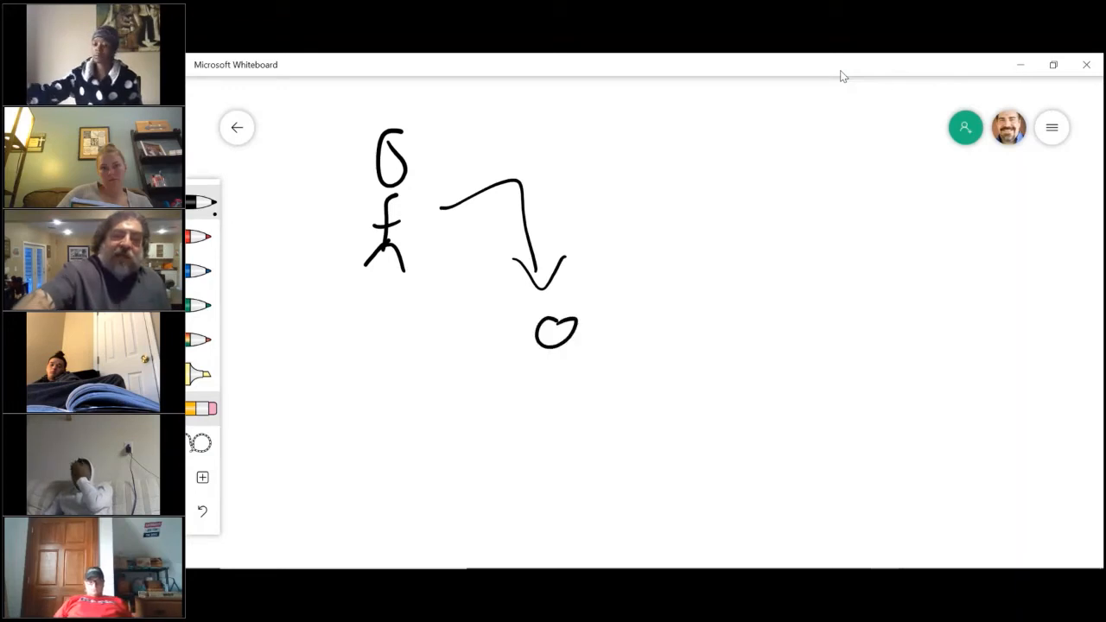
pyautogui.moveTo(566, 363); pyautogui.dragTo(566, 419)
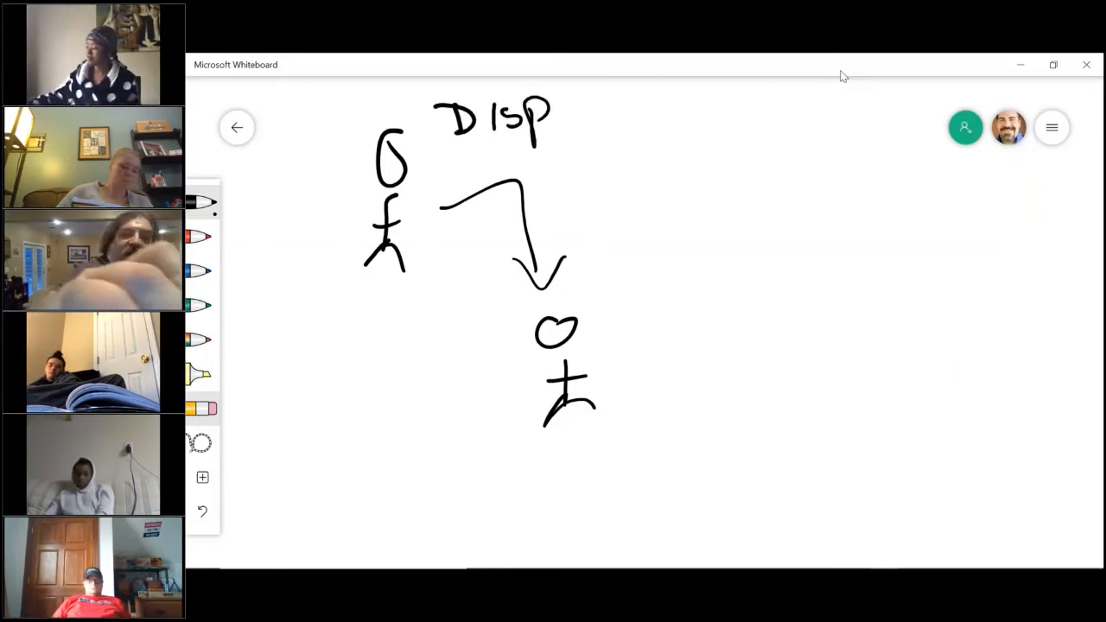
pyautogui.moveTo(424, 86); pyautogui.dragTo(350, 138)
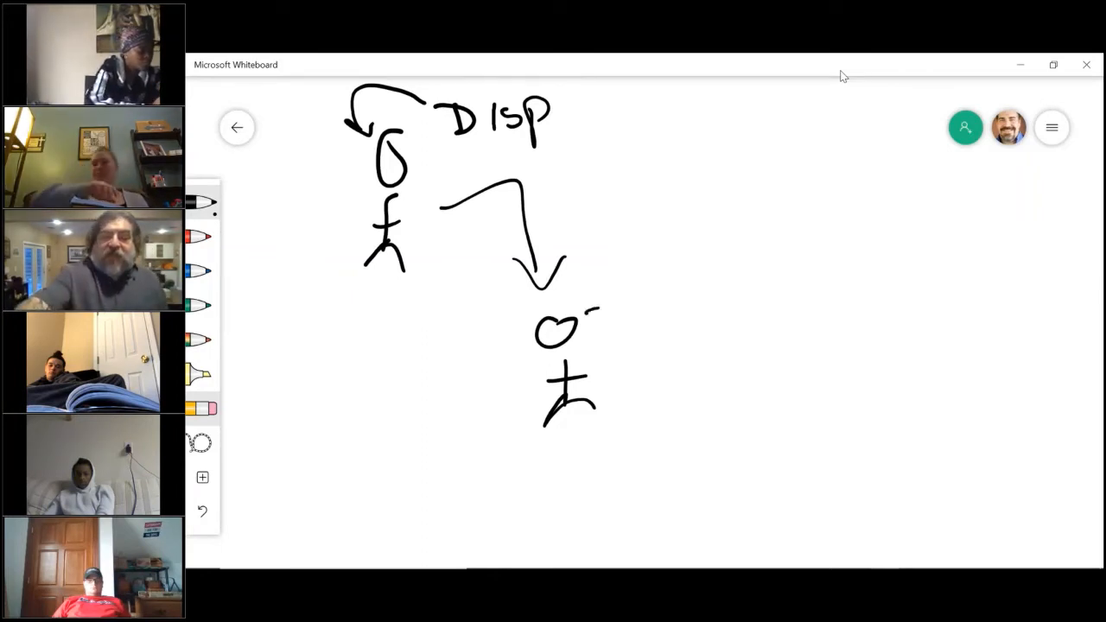
pyautogui.moveTo(610, 324); pyautogui.dragTo(613, 423)
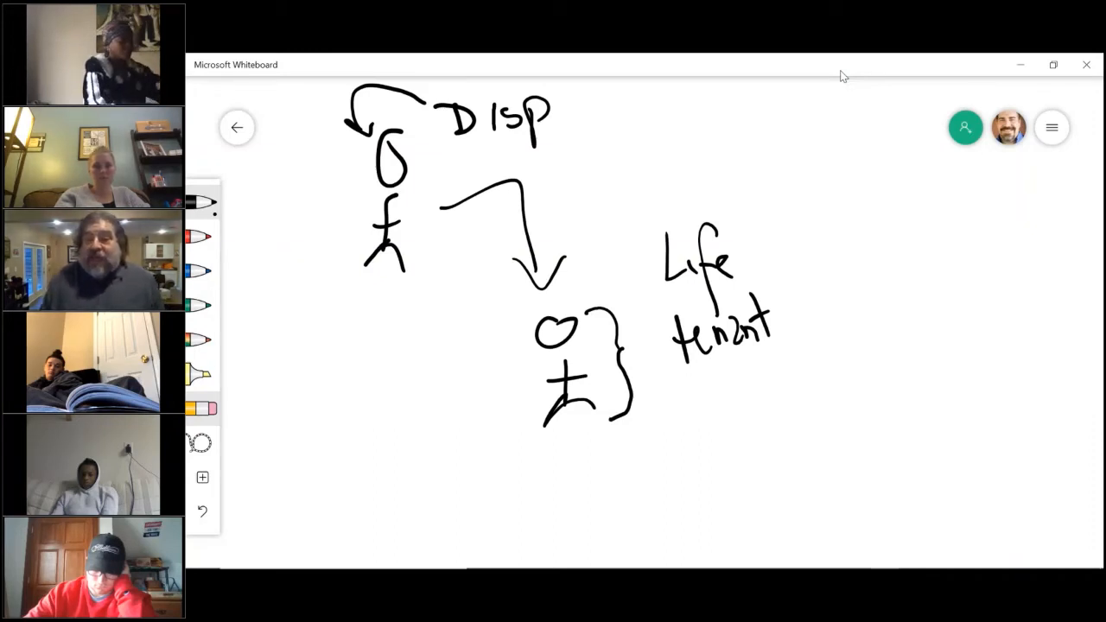
# Draw the 'Reversionary' path from the life tenant back to the owner and on to a third figure.
pyautogui.moveTo(562, 423); pyautogui.dragTo(566, 484)
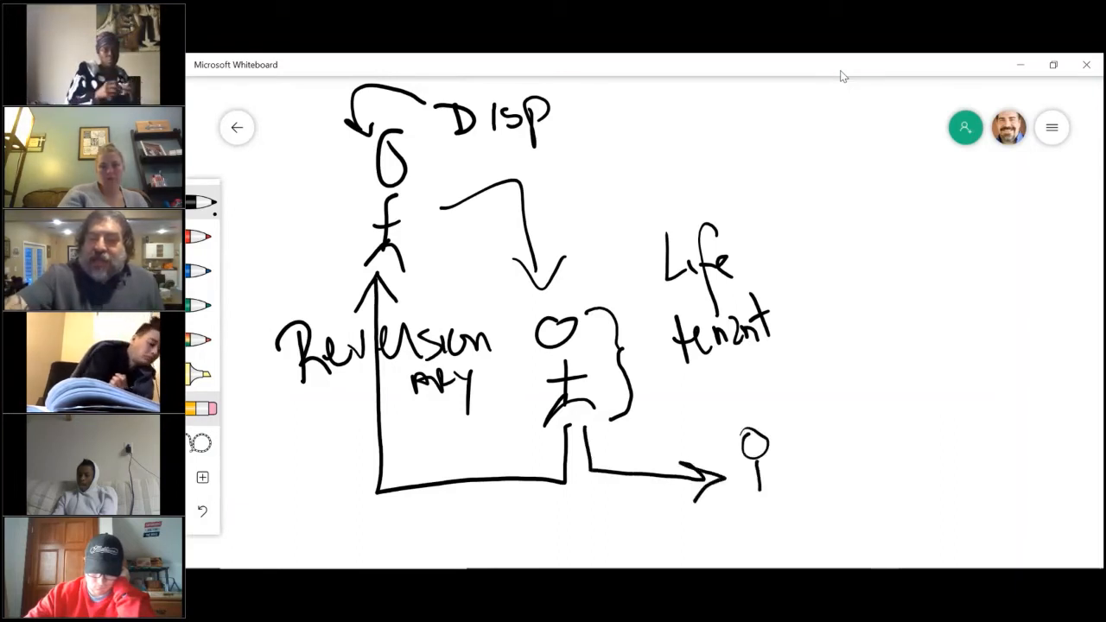
# Finish the third stick figure and write the 'Remainder' label beside it.
pyautogui.moveTo(752, 458); pyautogui.dragTo(760, 510)
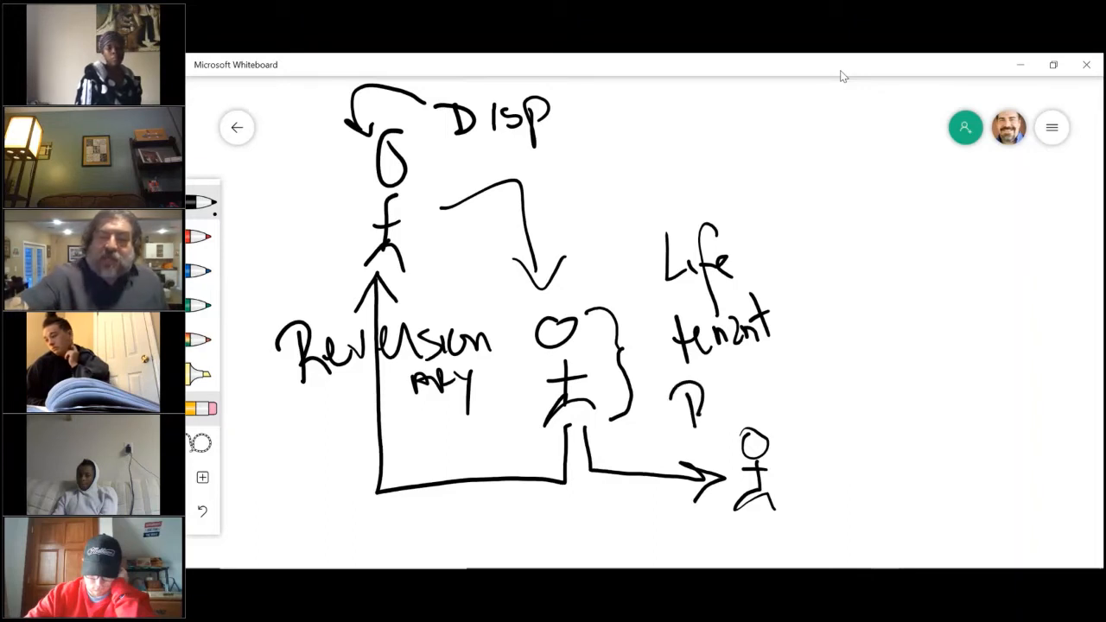
pyautogui.moveTo(687, 407); pyautogui.dragTo(773, 406)
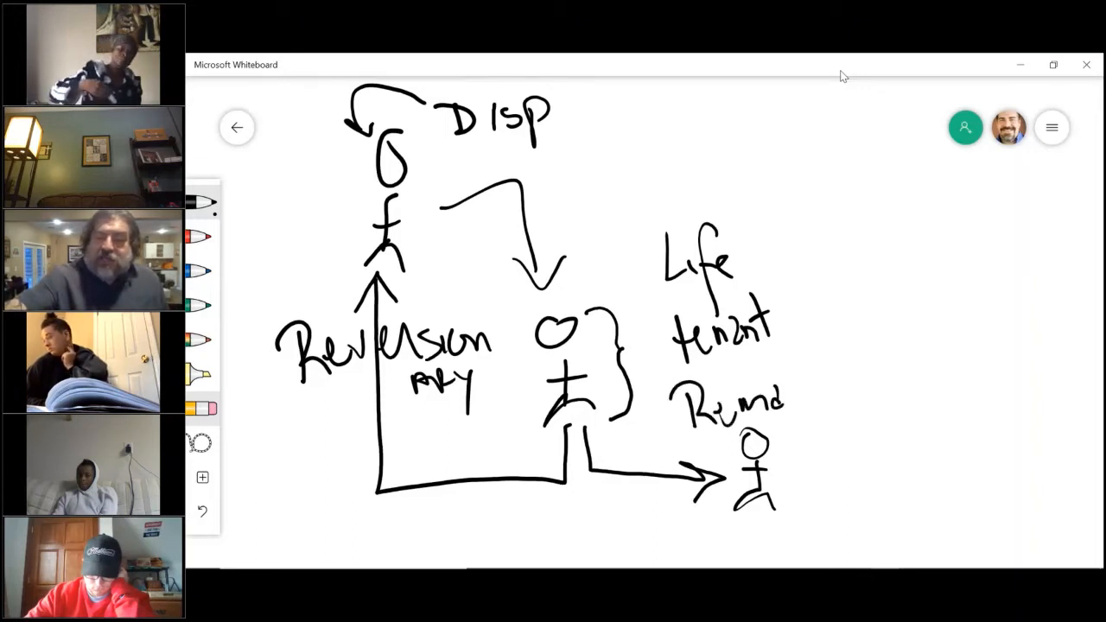
pyautogui.moveTo(769, 398); pyautogui.dragTo(855, 398)
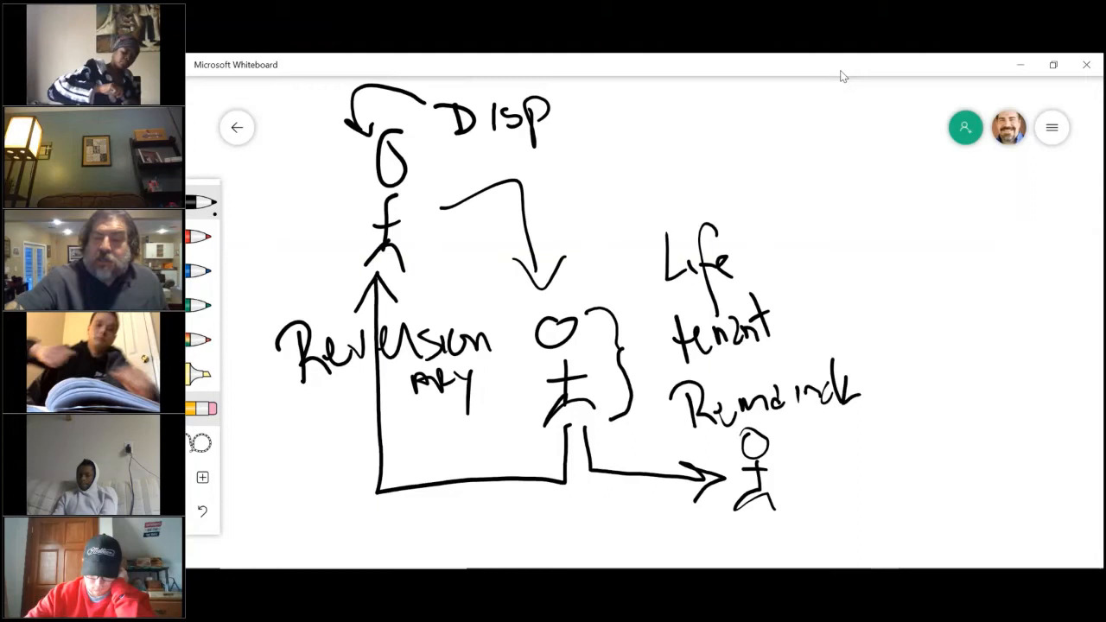
pyautogui.moveTo(846, 398); pyautogui.dragTo(890, 407)
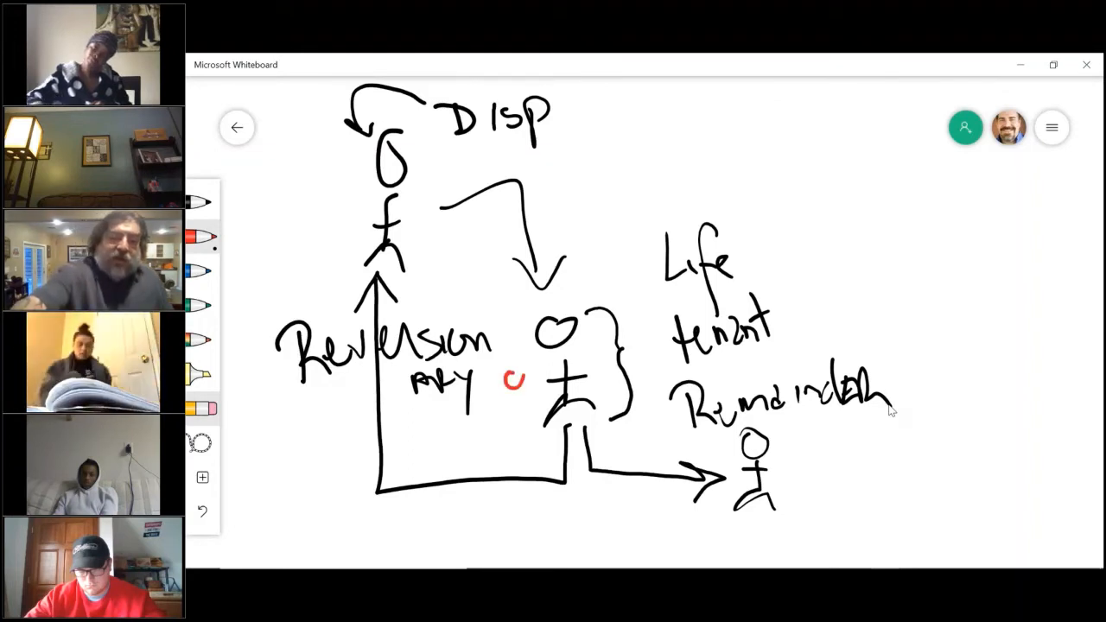
# Draw a small red figure beside the life tenant with red arrows to the owner and Remainder.
pyautogui.moveTo(518, 371); pyautogui.dragTo(518, 423)
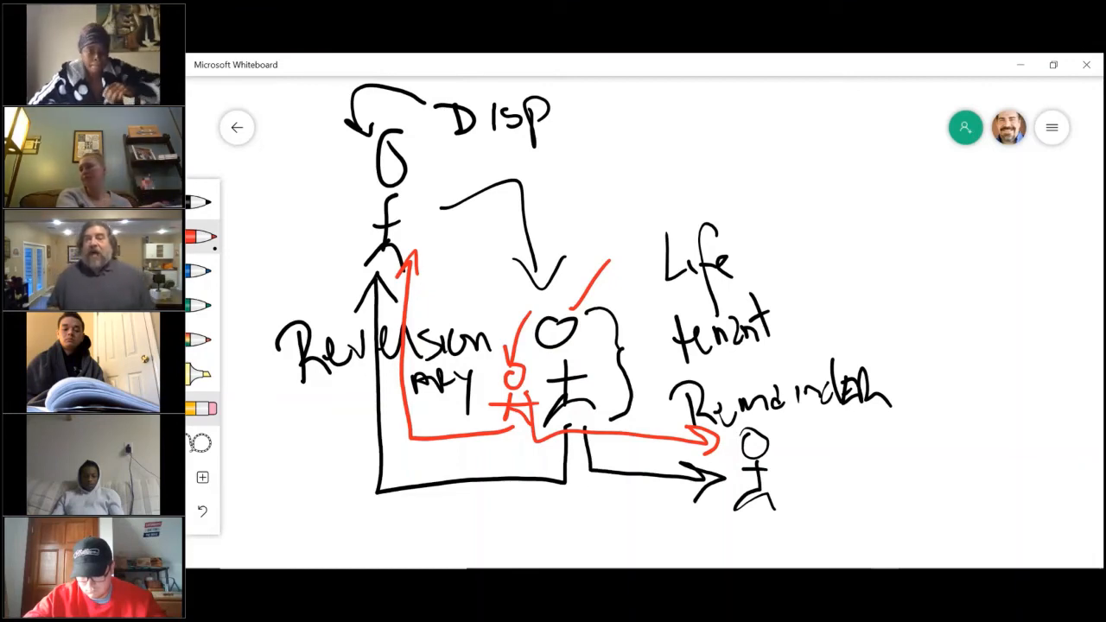
pyautogui.moveTo(851, 97)
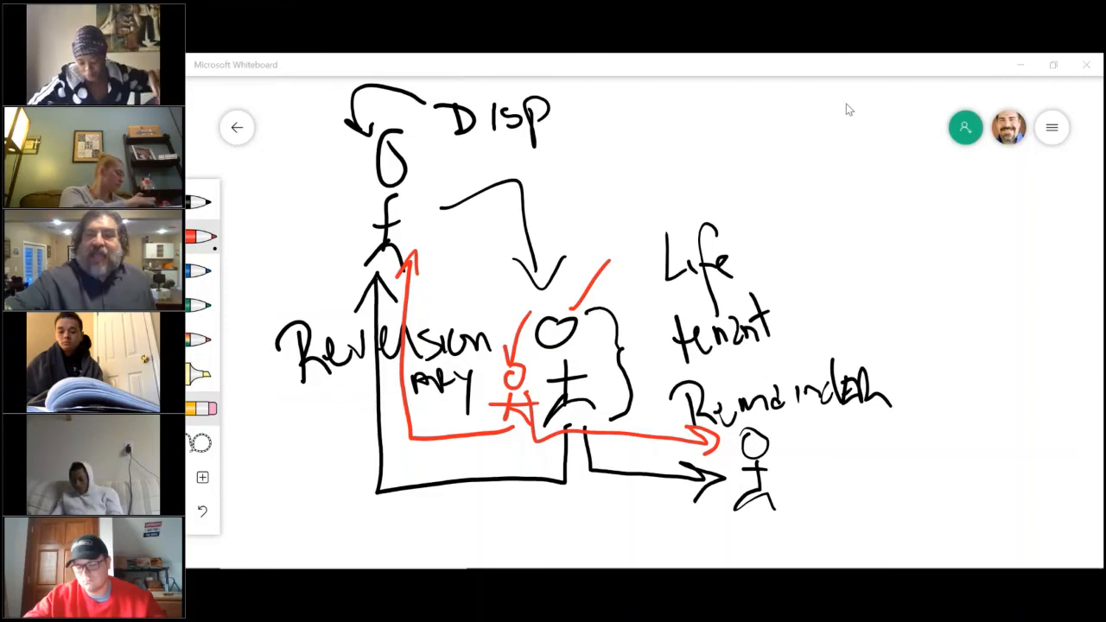
# Clear the board and write 'LEGAL' in red at the top.
pyautogui.click(1051, 127)
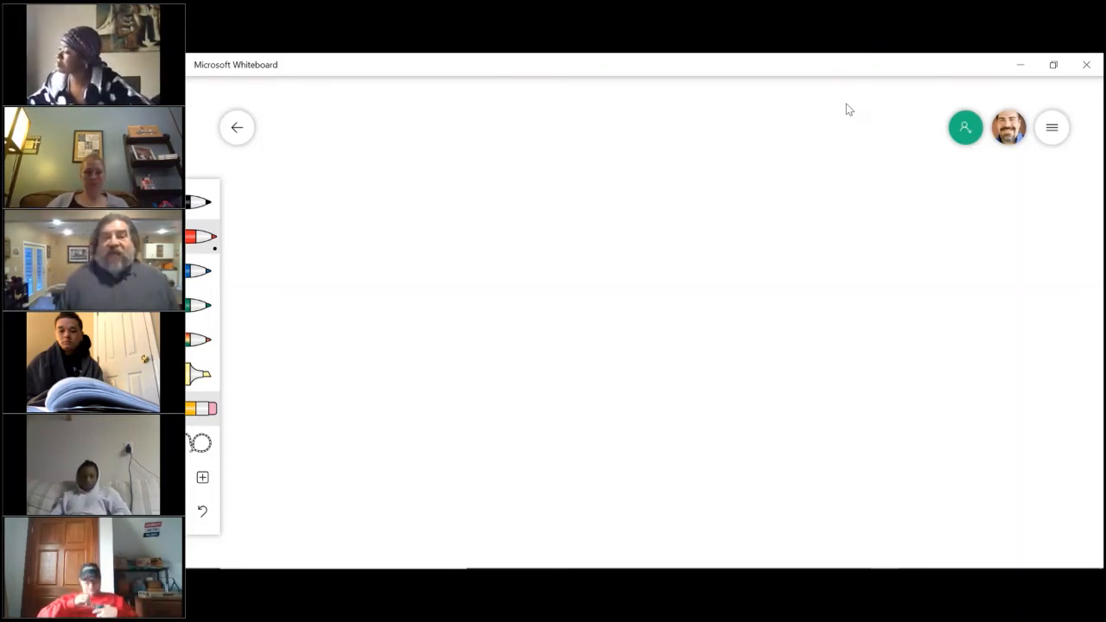
pyautogui.moveTo(535, 108); pyautogui.dragTo(533, 160)
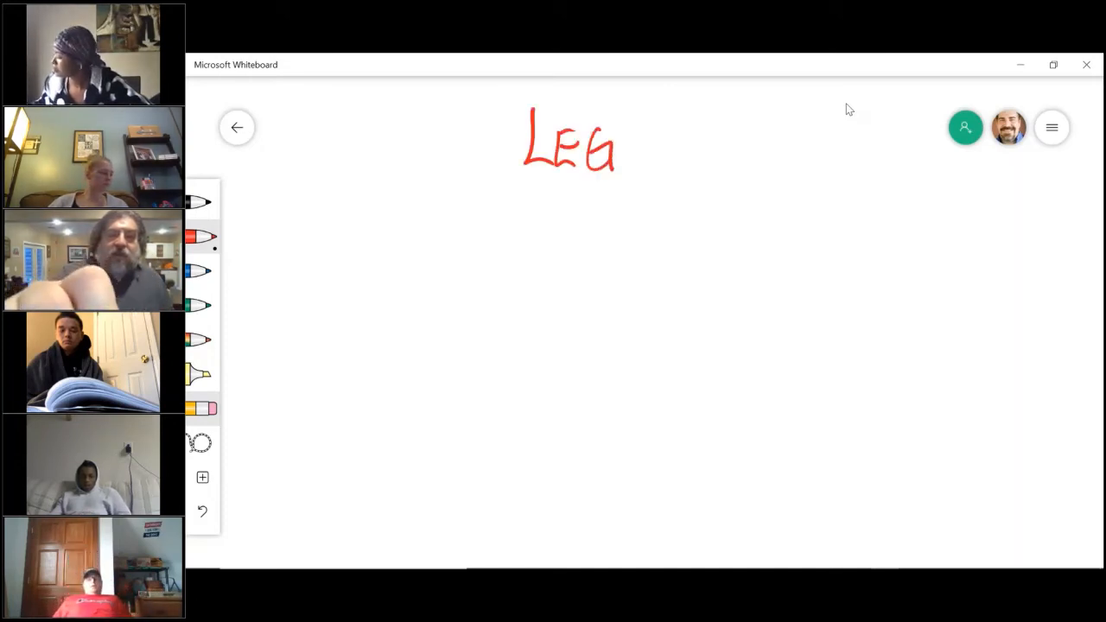
pyautogui.moveTo(617, 142); pyautogui.dragTo(661, 143)
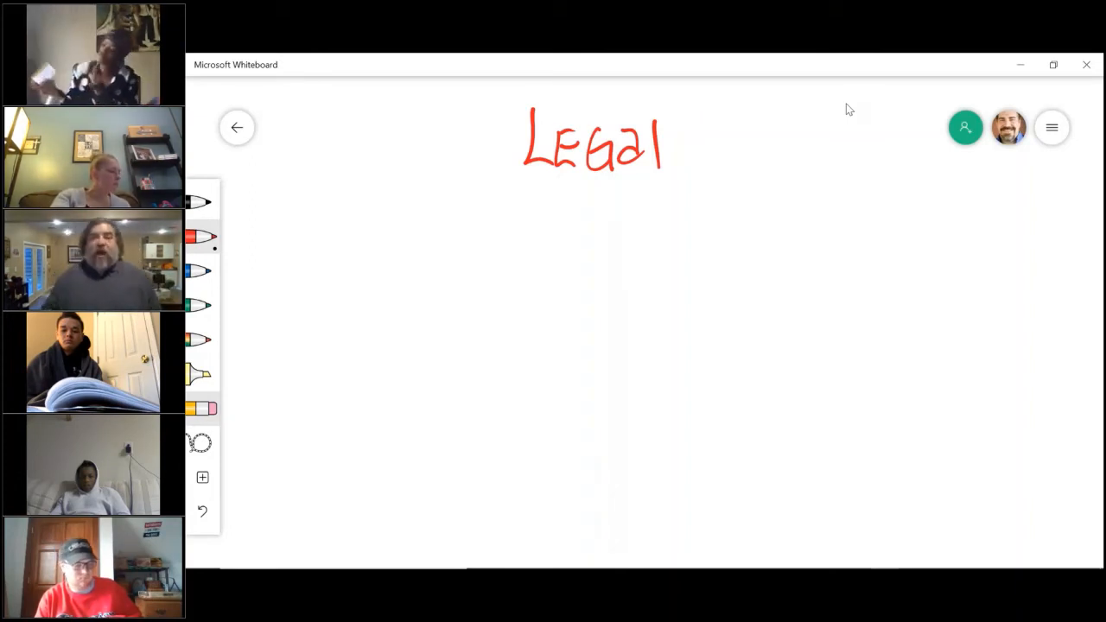
# Draw red branches from LEGAL to 'Dowery', 'Curtsey' and 'Homestead'.
pyautogui.moveTo(510, 178); pyautogui.dragTo(480, 229)
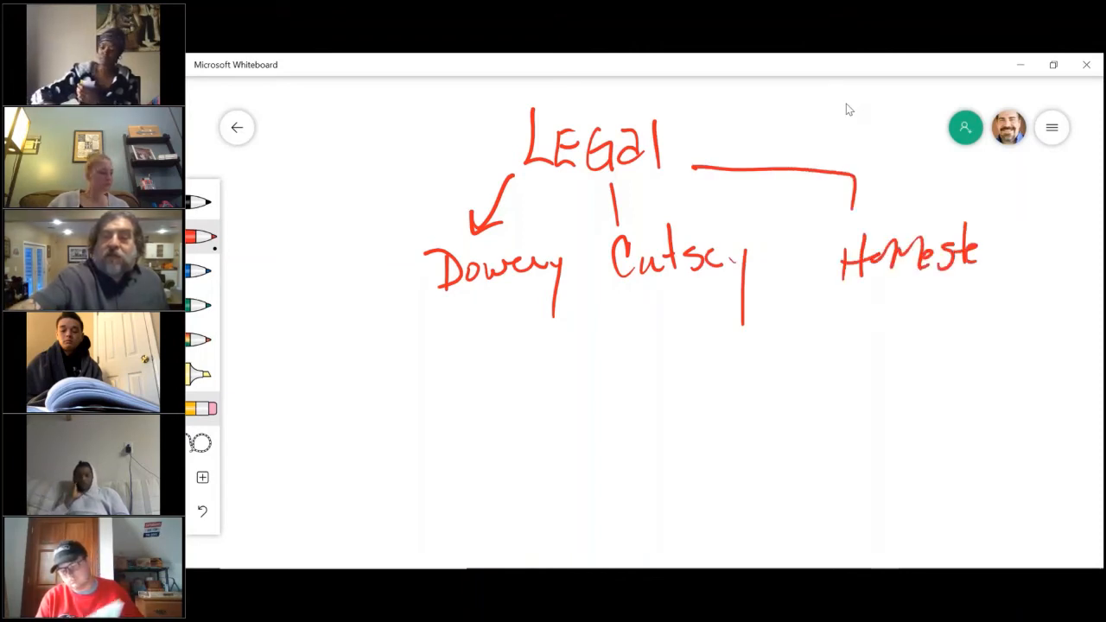
pyautogui.moveTo(980, 251); pyautogui.dragTo(1050, 251)
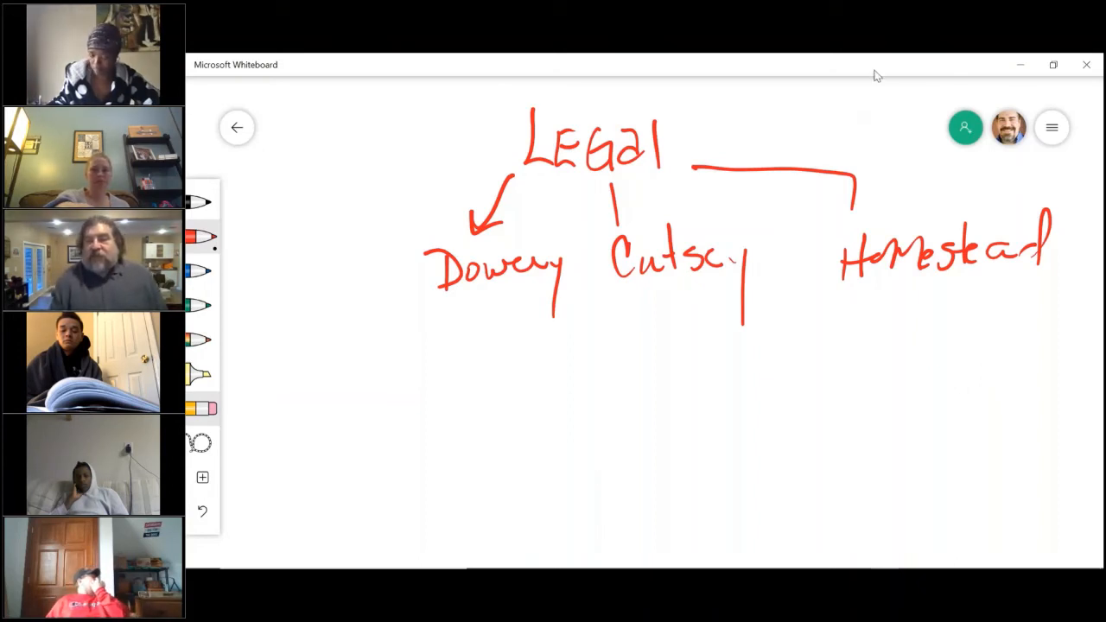
pyautogui.moveTo(975, 80)
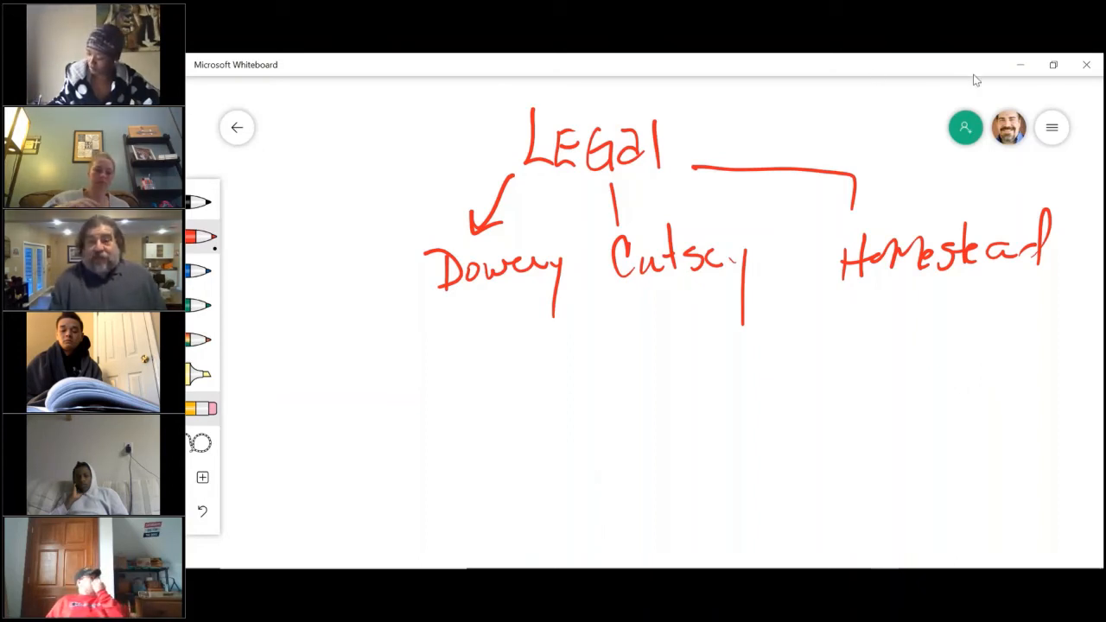